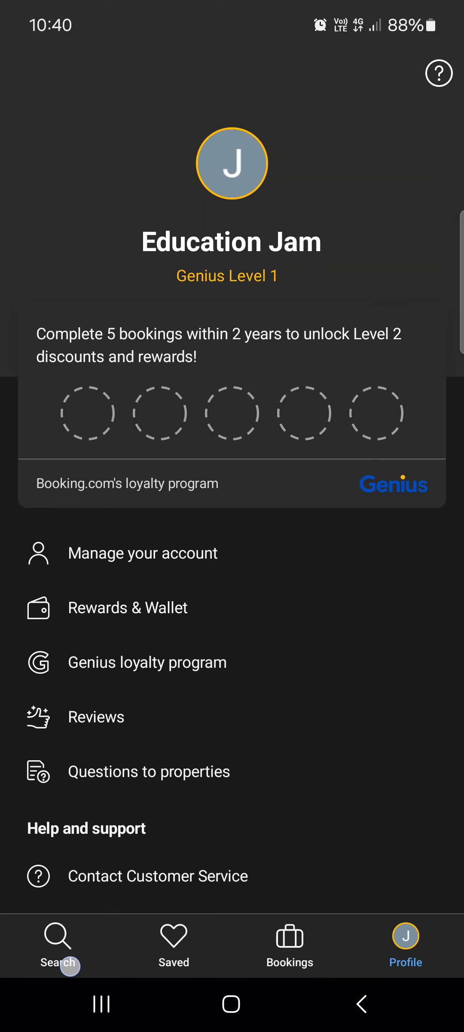
Step: Return from the home search screen to the account profile page
left_click(58, 941)
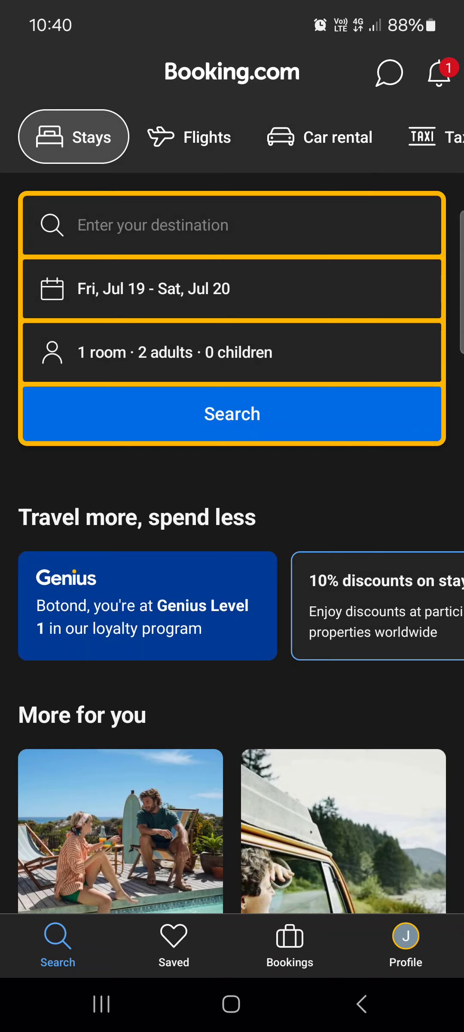
scroll("down", 3)
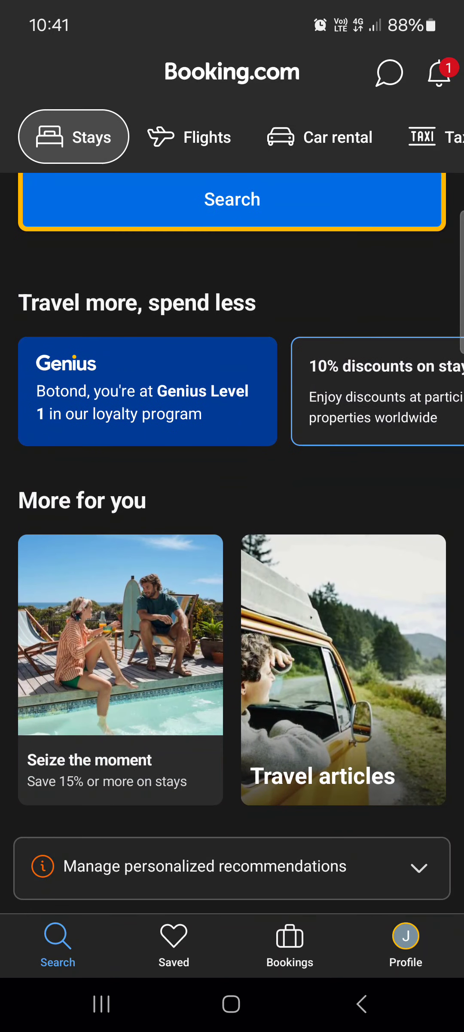
left_click(406, 942)
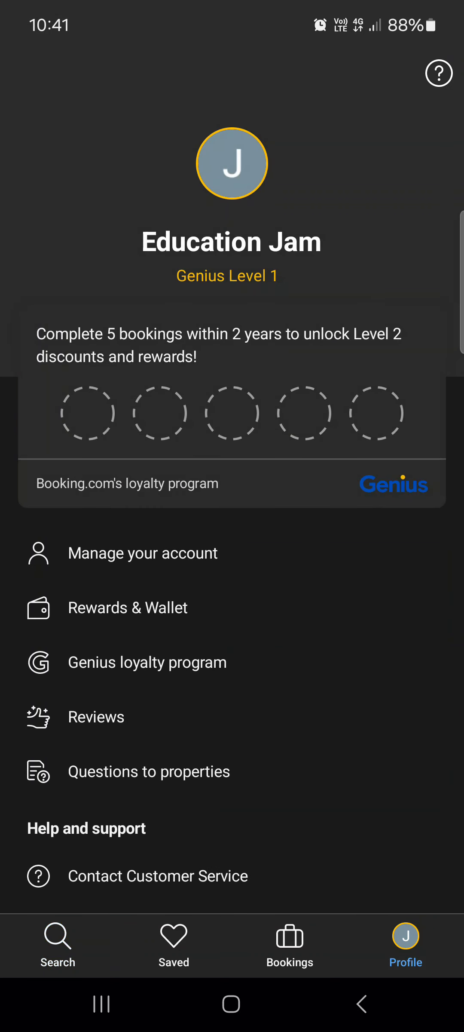
Step: Reach the Password reset sheet via Manage your account and Security settings
left_click(143, 553)
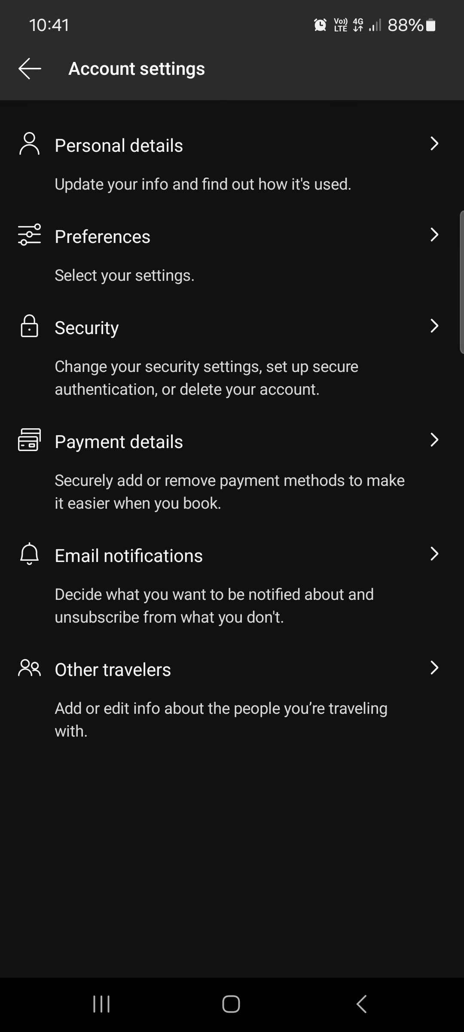
left_click(86, 328)
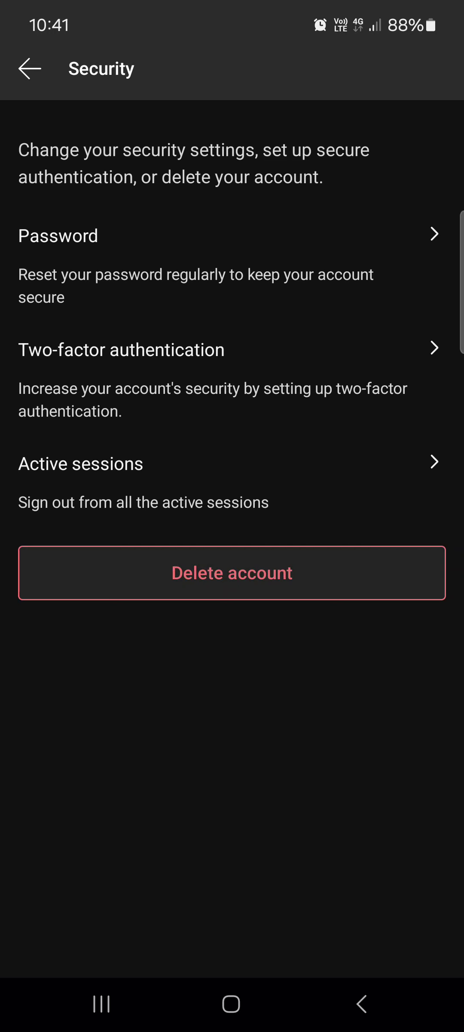
left_click(58, 235)
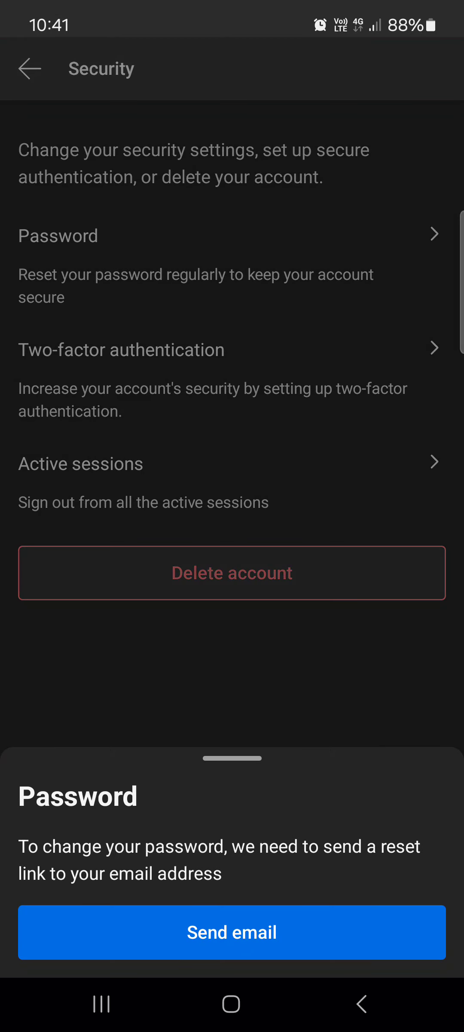